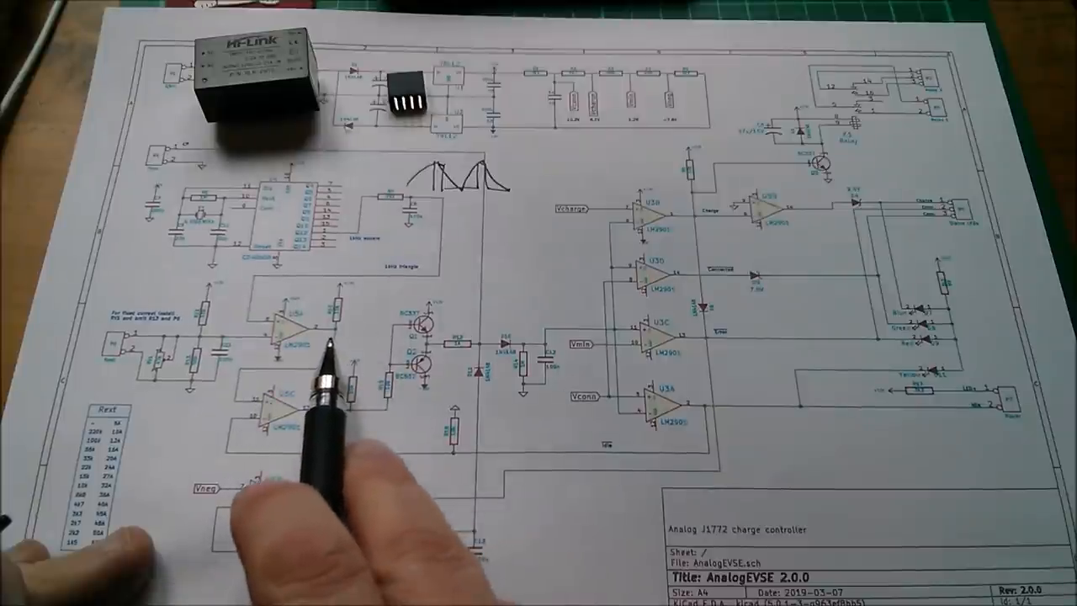
mouse_move(421, 404)
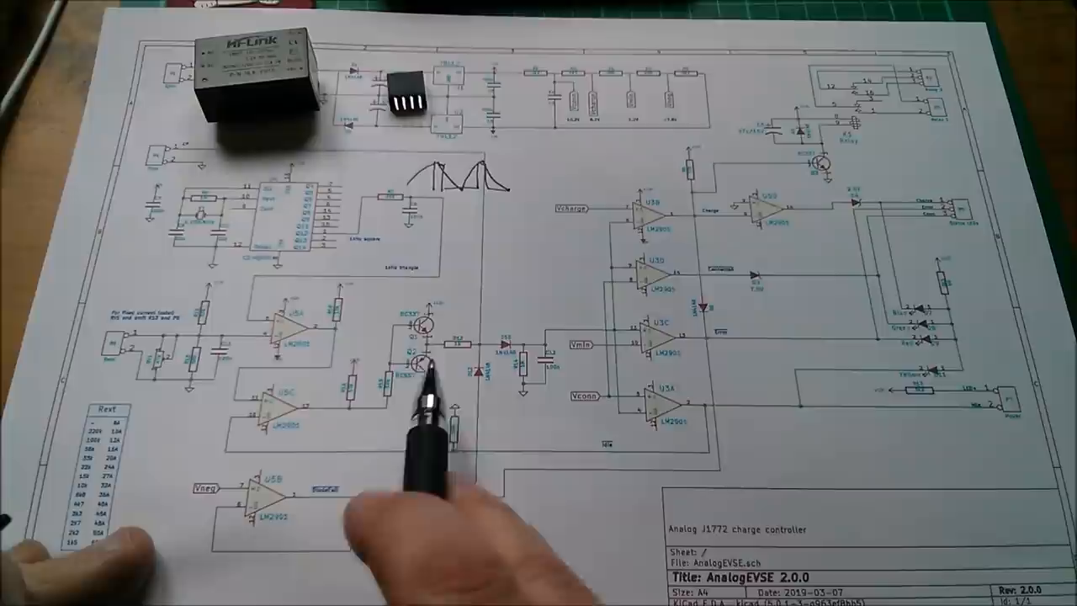